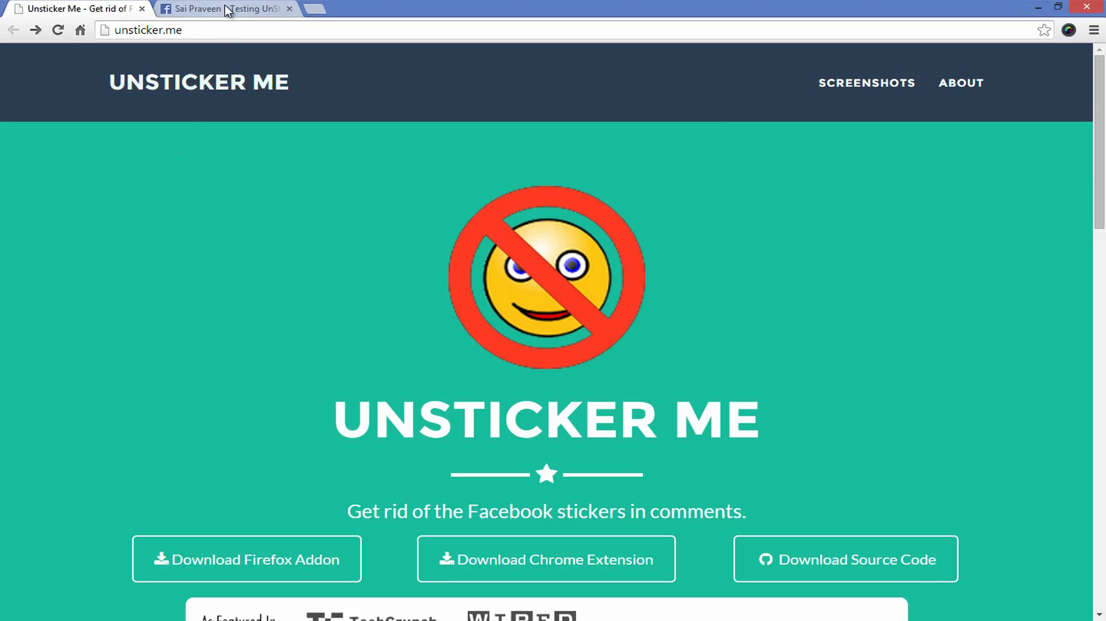
Step: Post two more cartoon-sticker comments on the Testing UnSticker.Me Facebook post
left_click(225, 9)
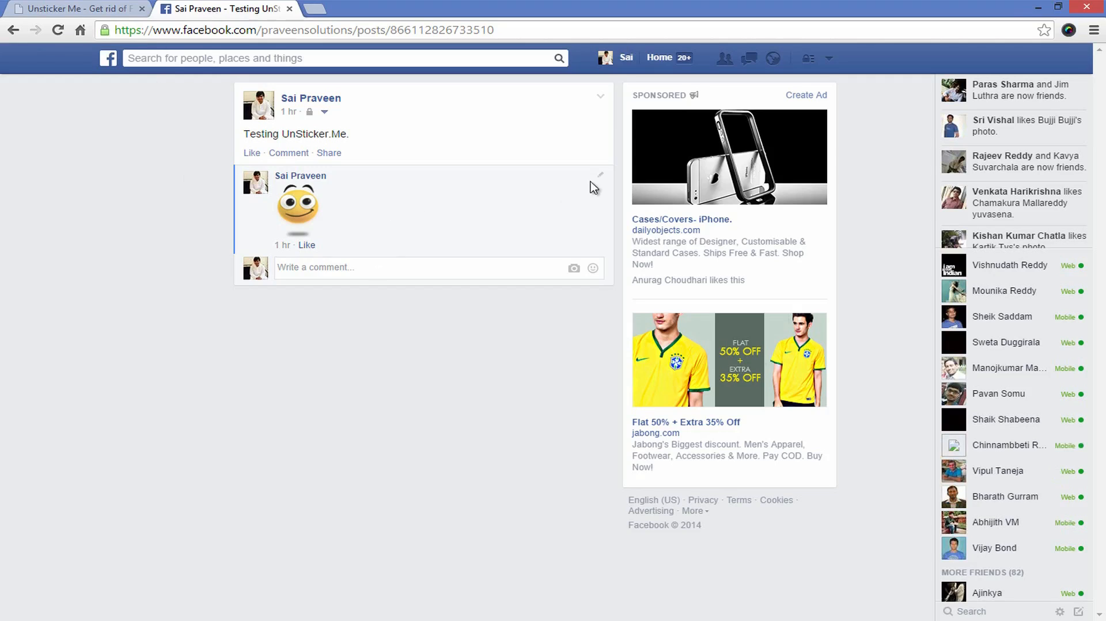
left_click(593, 269)
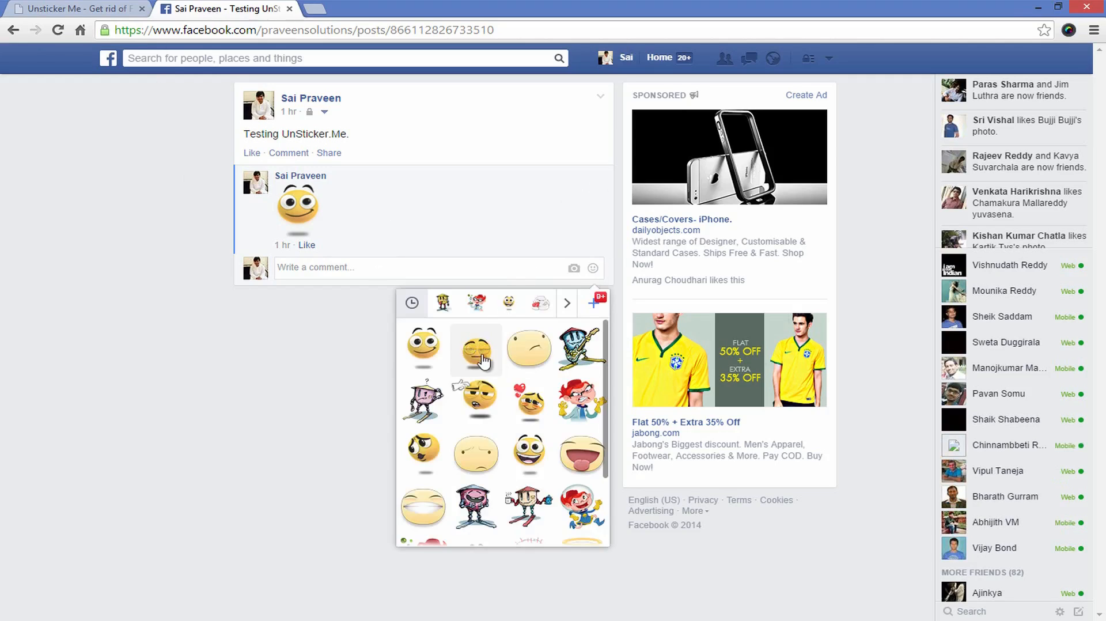
left_click(475, 350)
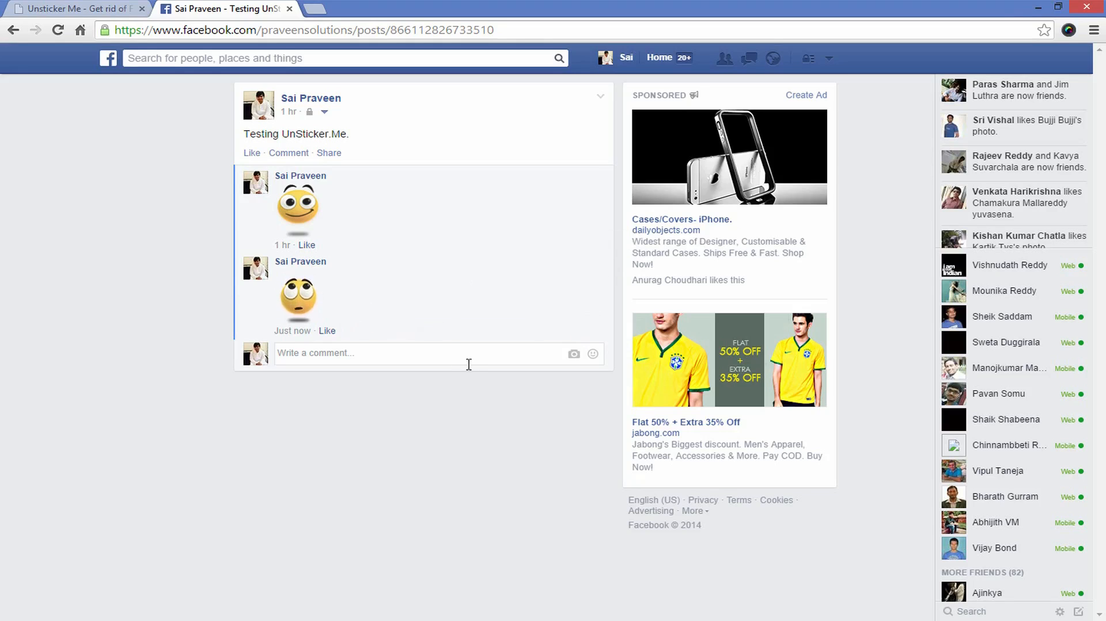
left_click(592, 354)
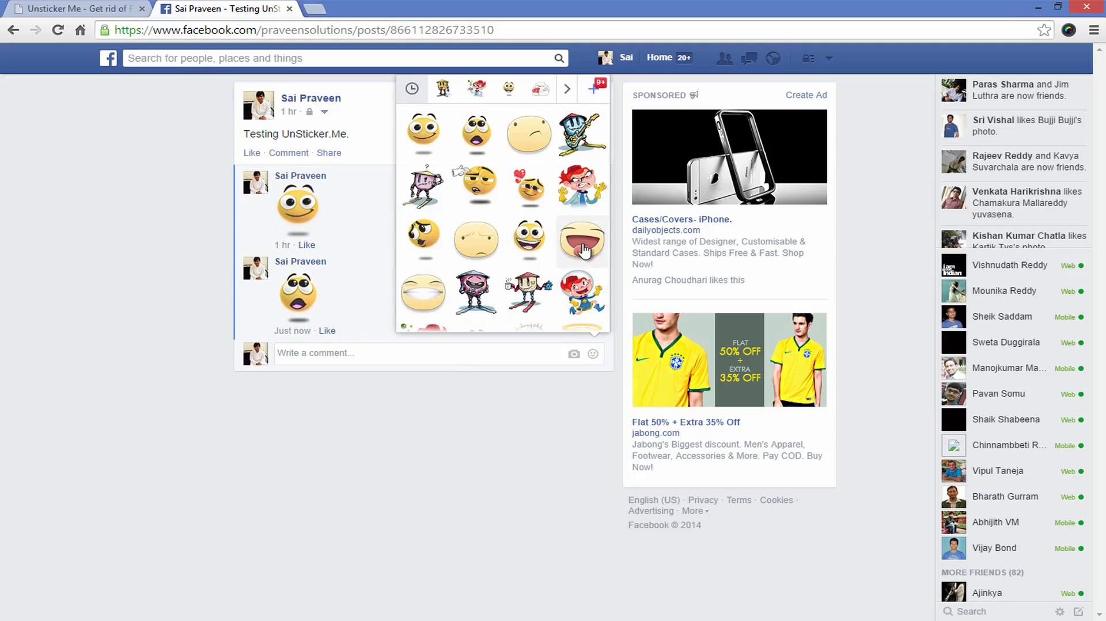
left_click(582, 239)
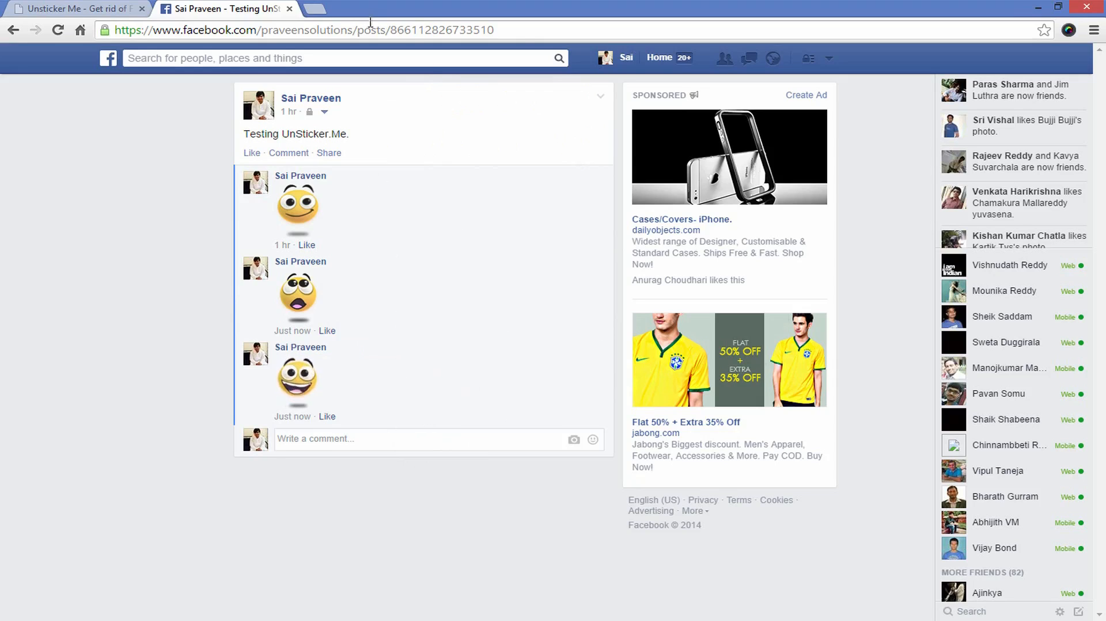
Step: Browse the Unsticker Me site, check the Facebook post, then return to Unsticker Me
left_click(78, 8)
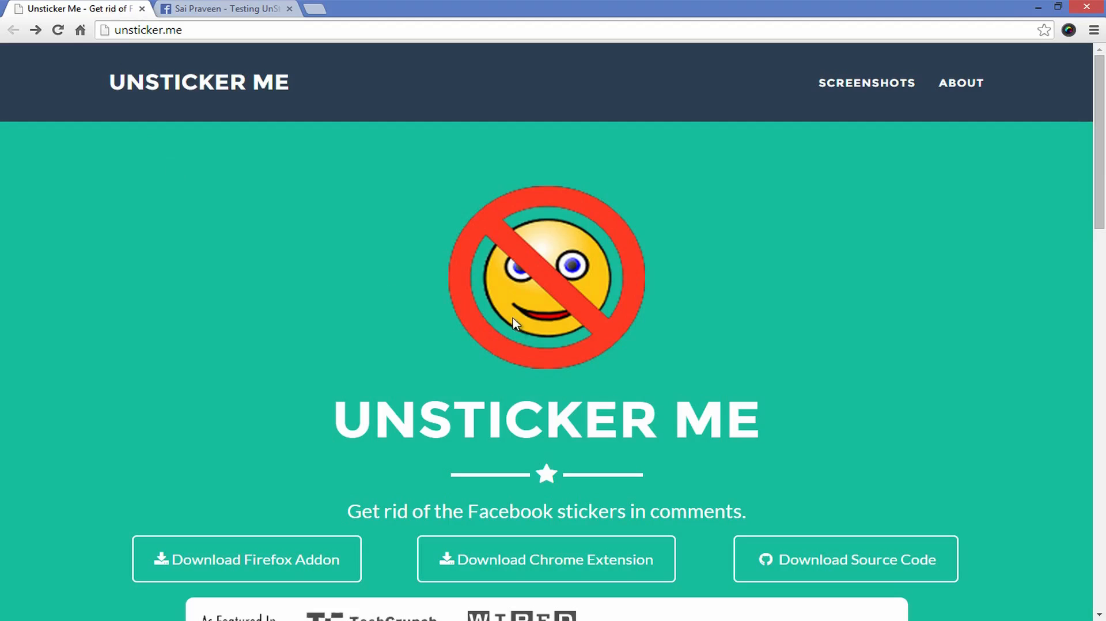
mouse_move(295, 301)
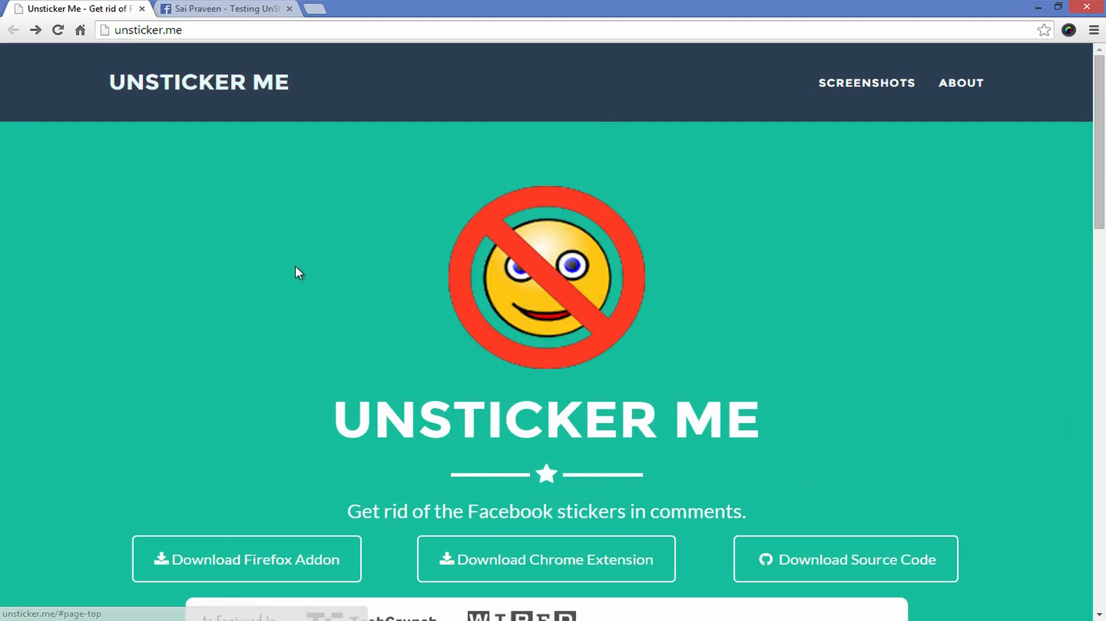
mouse_move(535, 575)
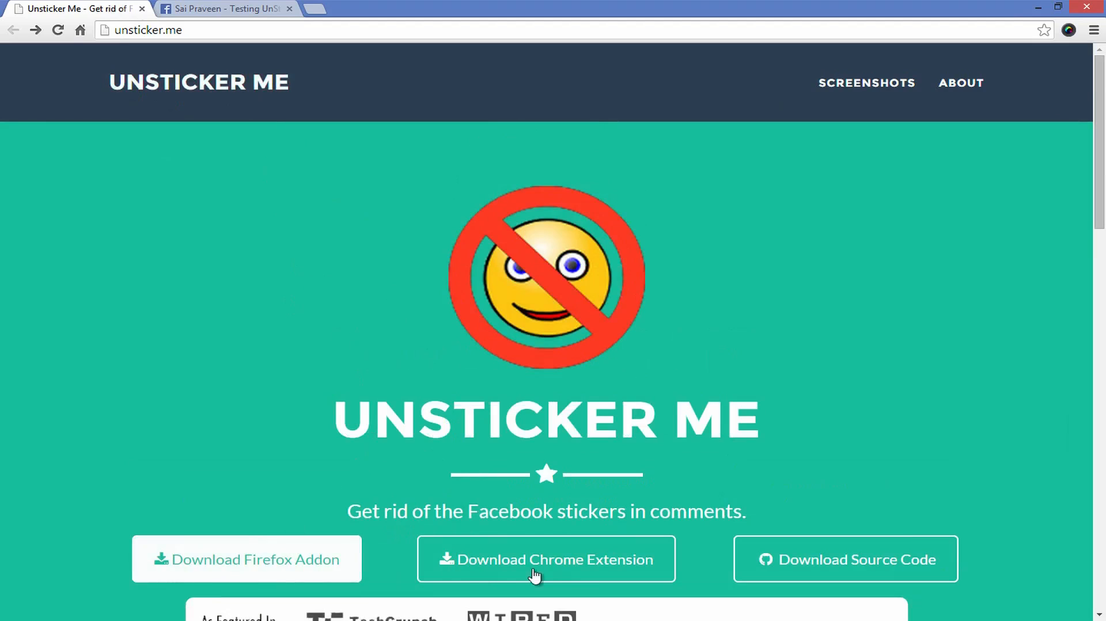
scroll("down", 3)
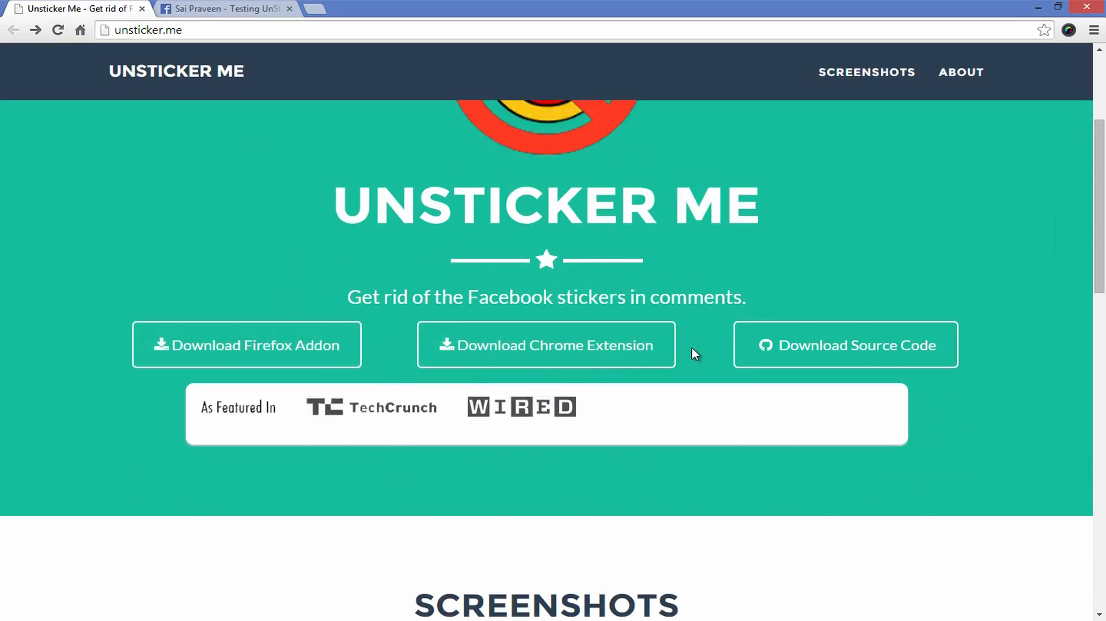
scroll("up", 3)
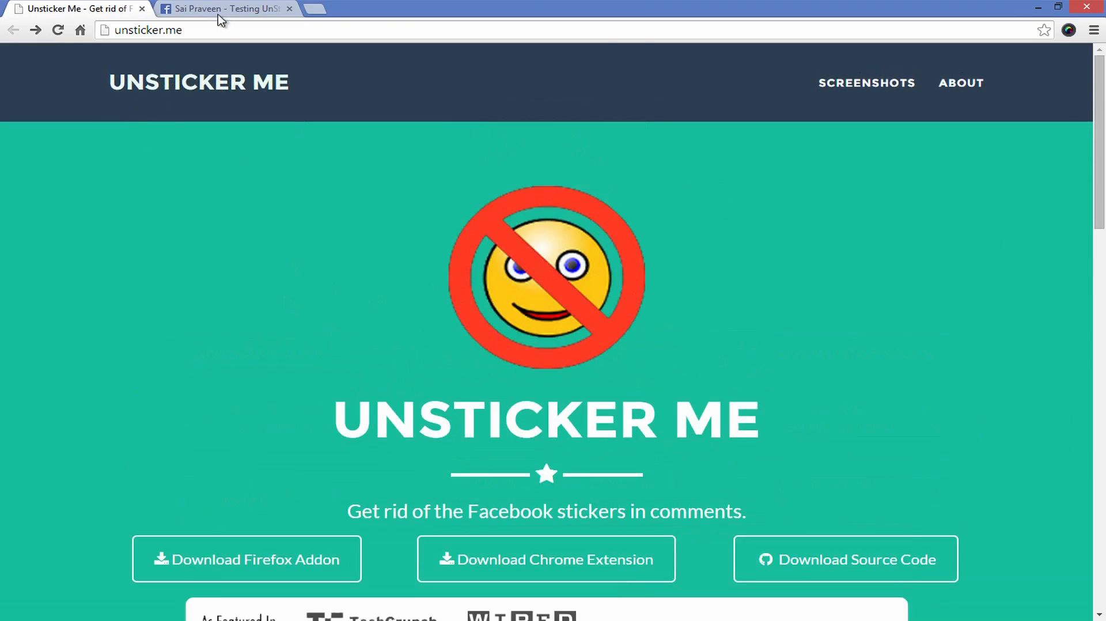
left_click(226, 8)
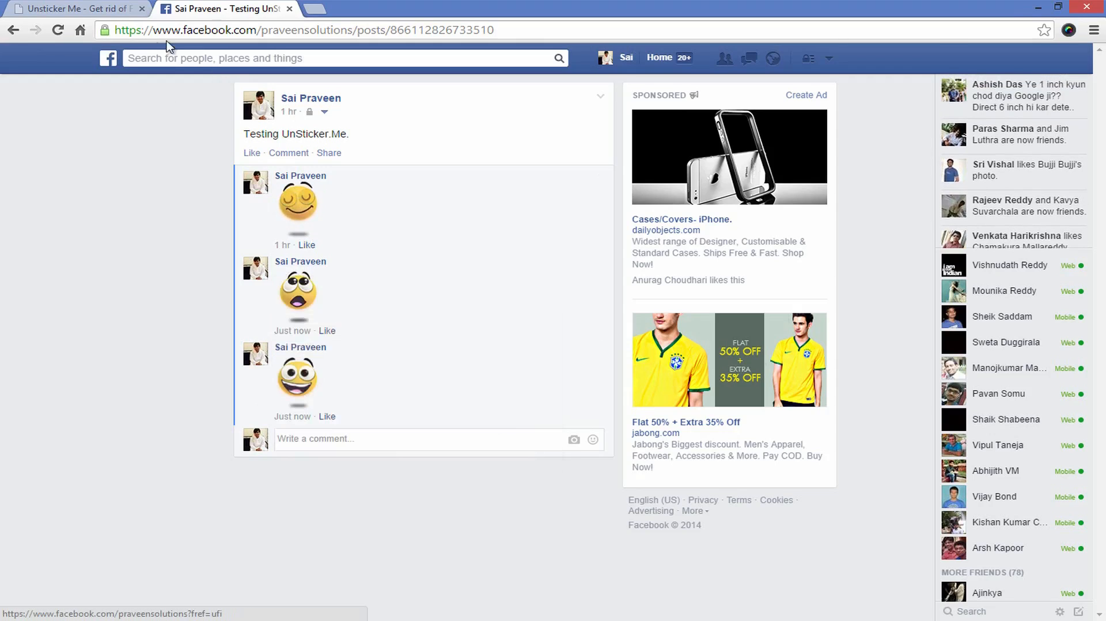
left_click(70, 8)
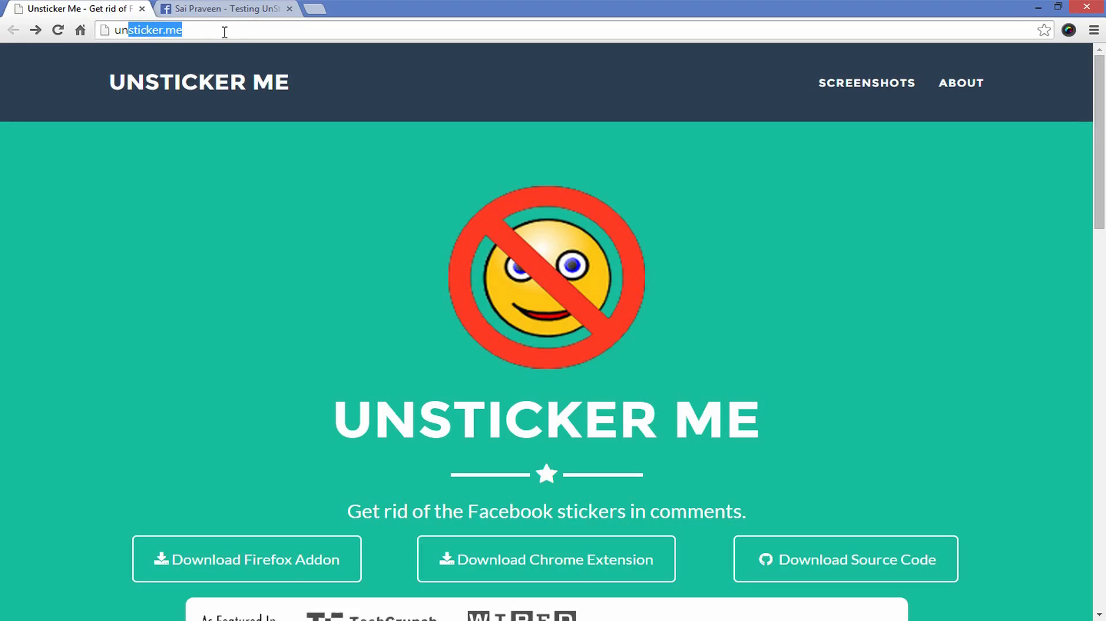
Step: Add the Unsticker Me extension to Chrome from its Chrome Web Store listing
left_click(545, 559)
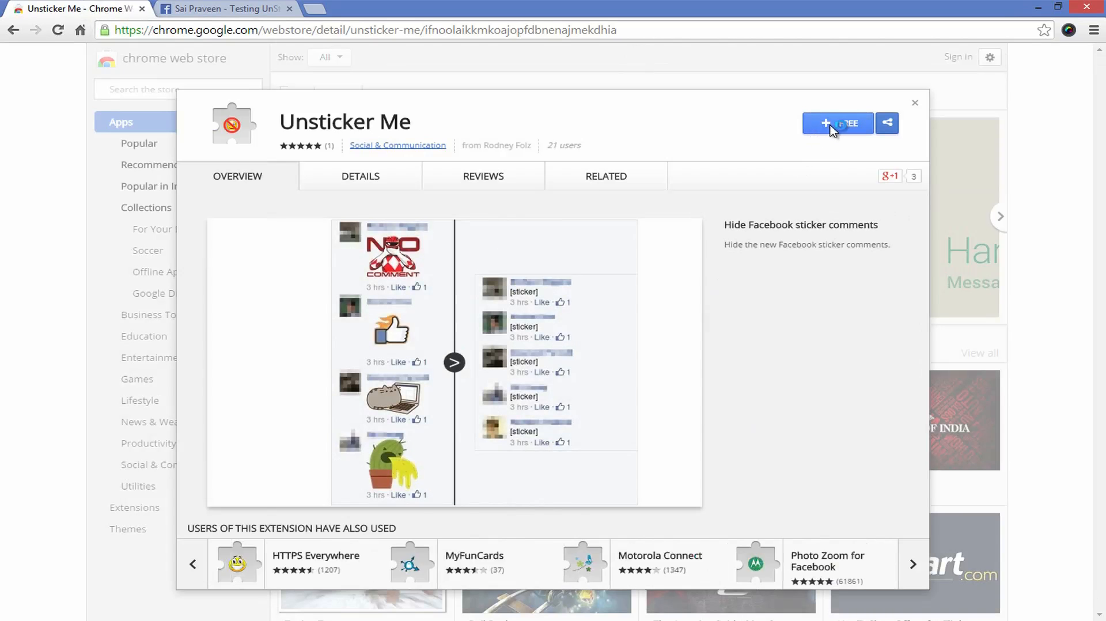
left_click(838, 123)
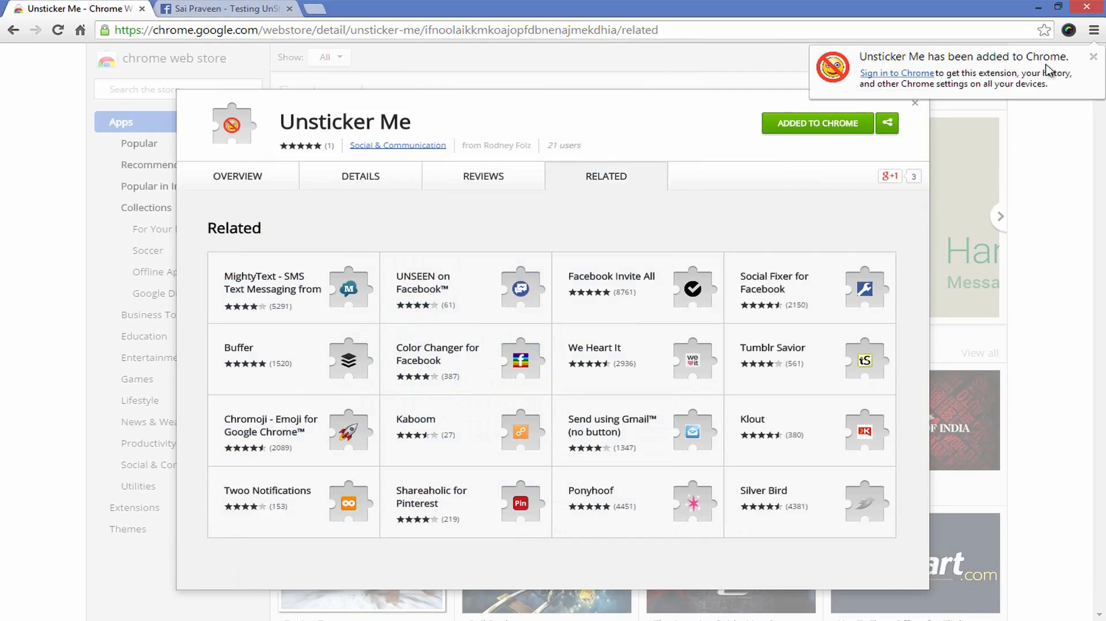
mouse_move(825, 131)
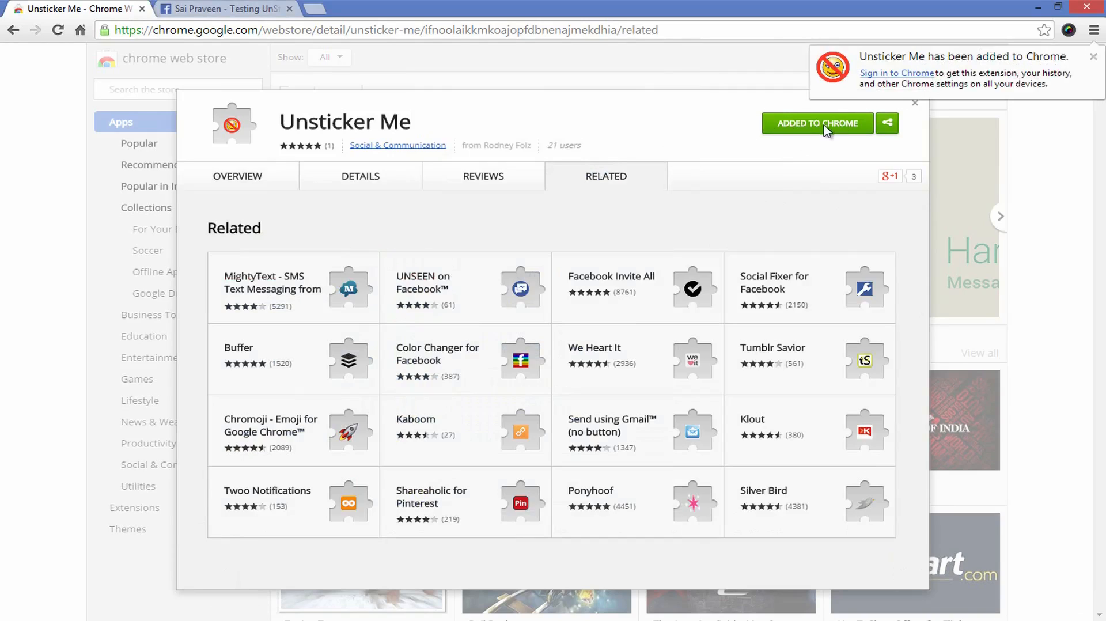
left_click(1092, 56)
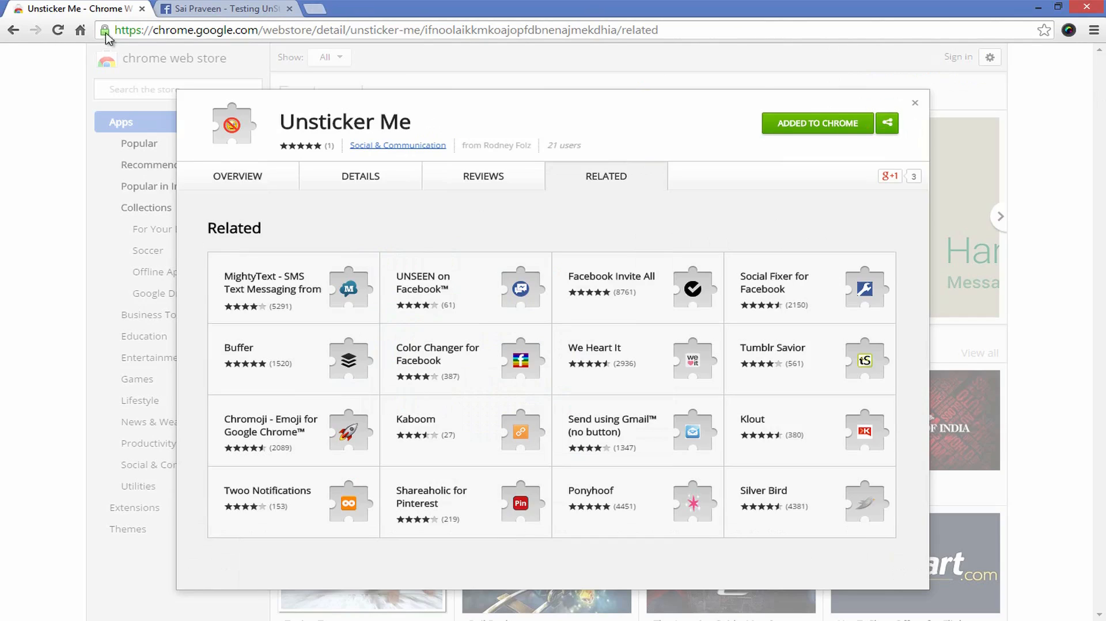
mouse_move(233, 9)
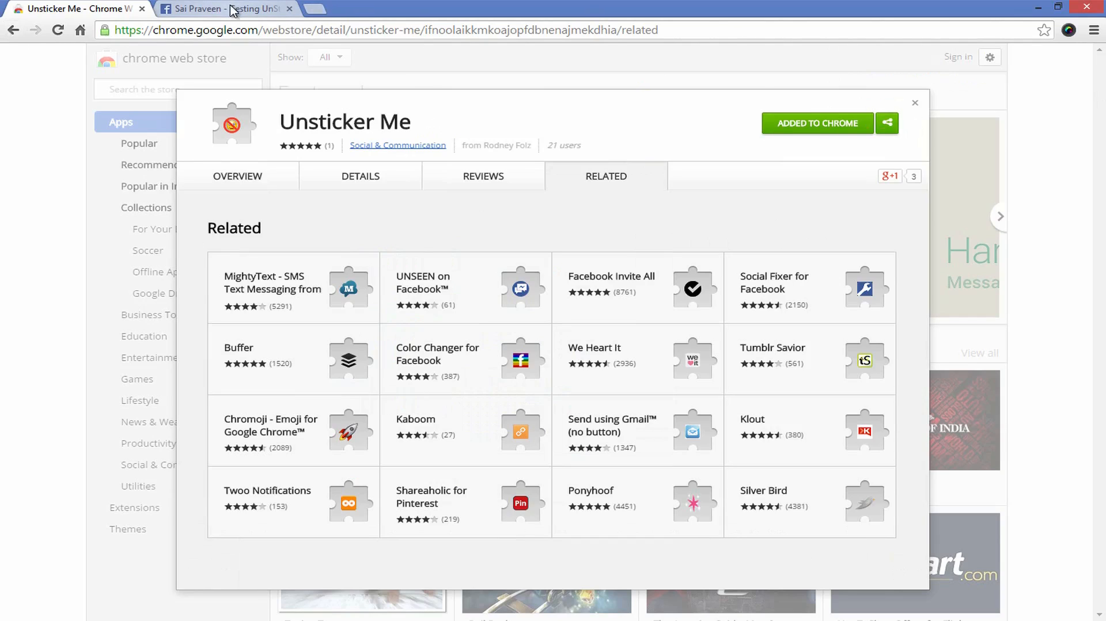
Step: Reload the Facebook post so its three stickers display as [sticker] text
left_click(226, 9)
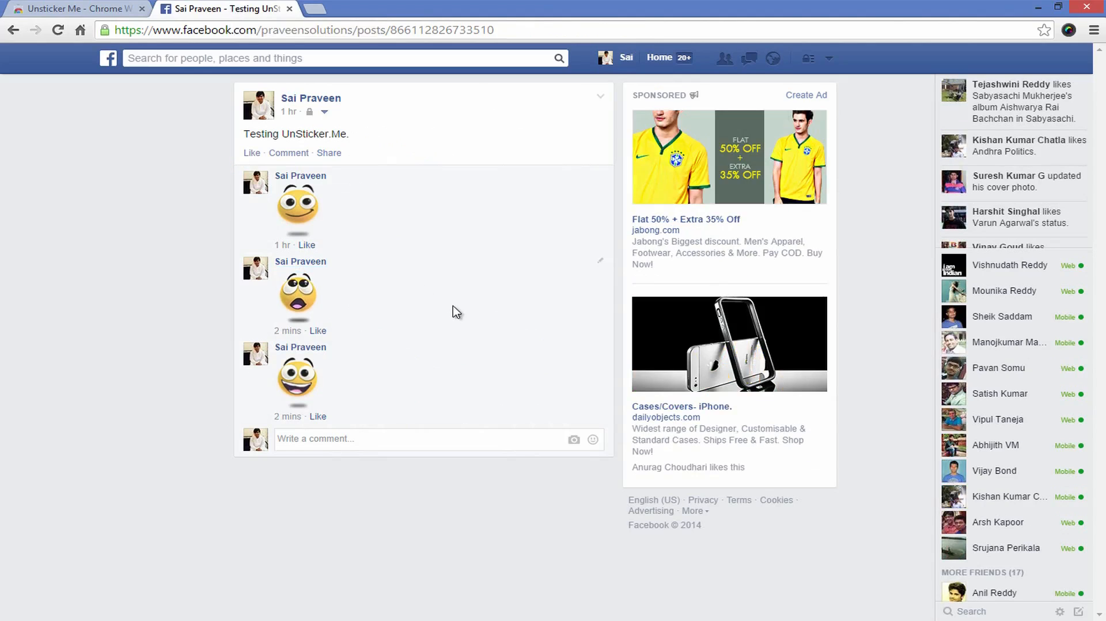
right_click(455, 311)
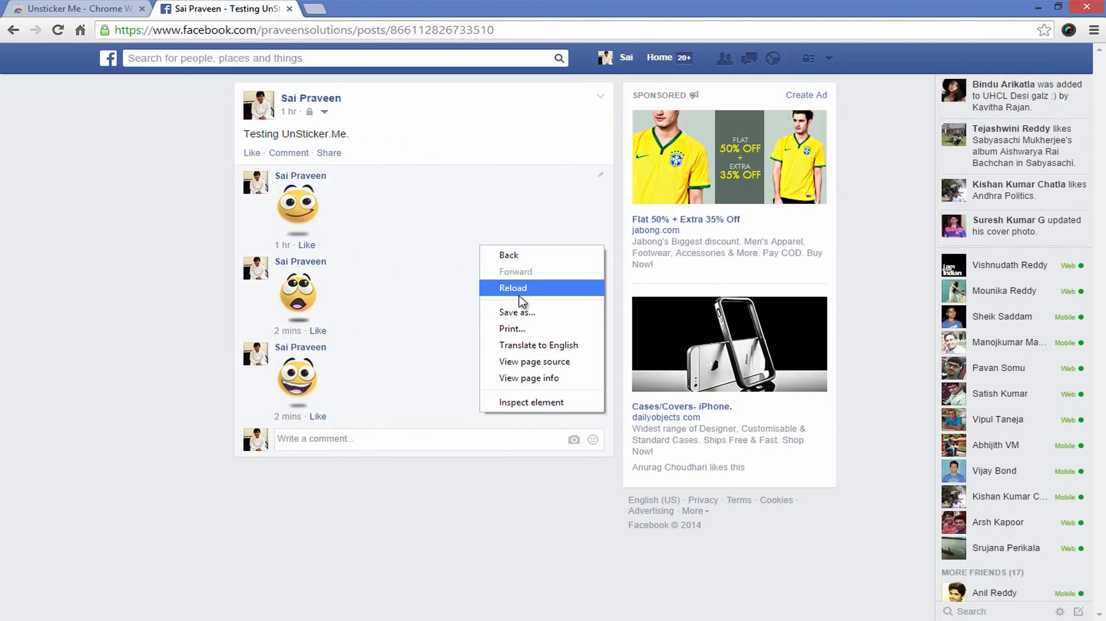
left_click(512, 288)
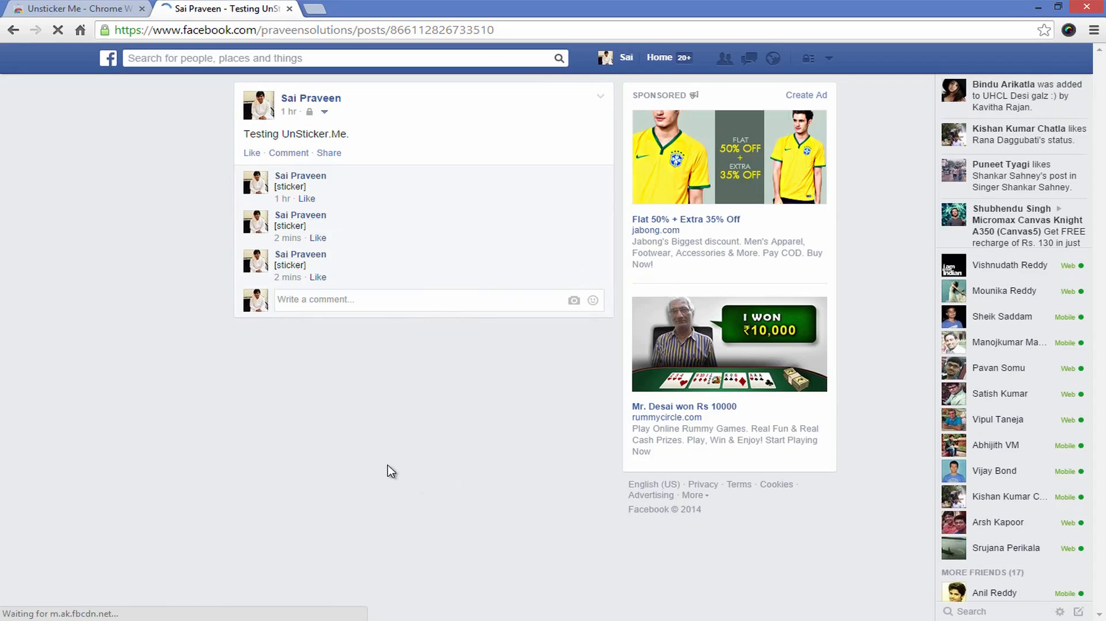
mouse_move(365, 473)
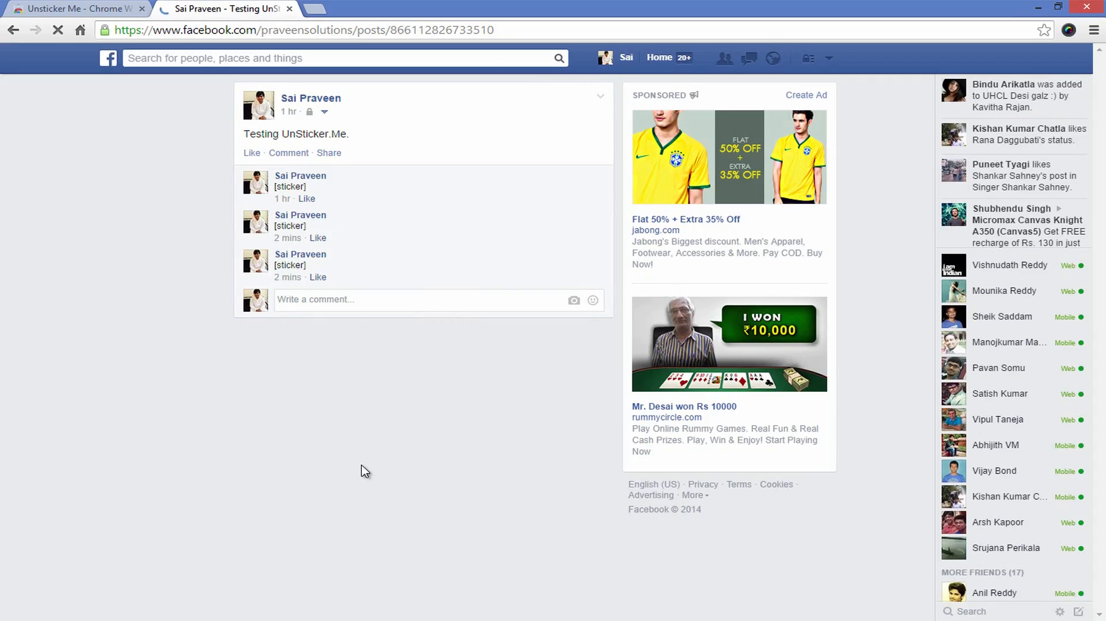
mouse_move(355, 460)
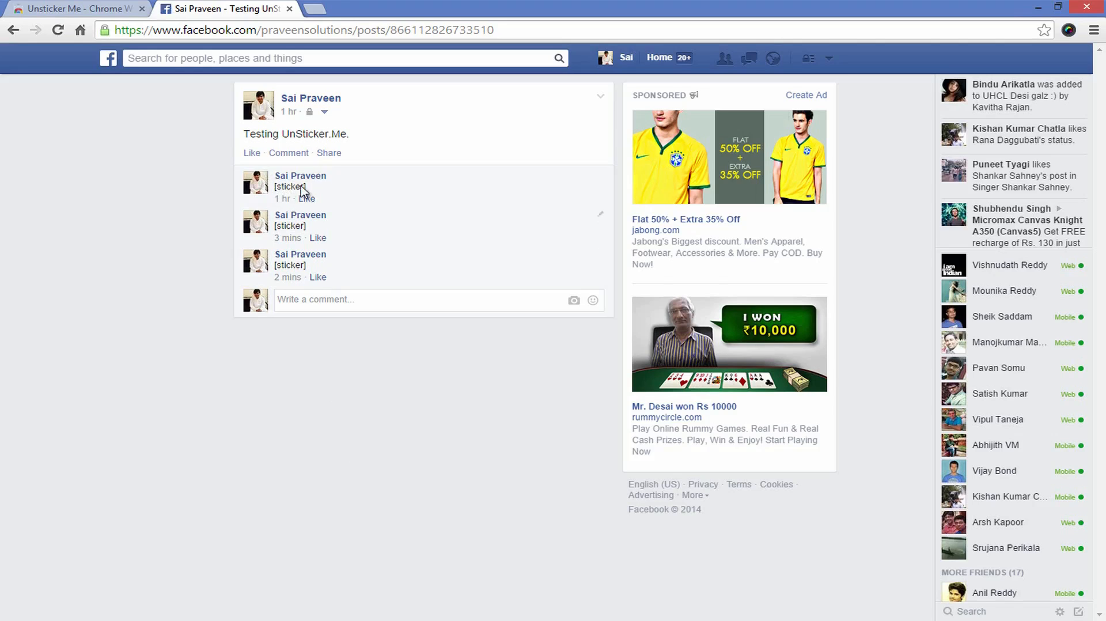
Step: Disable Unsticker Me on Chrome's extensions settings page and return to the Facebook post
left_click(1094, 30)
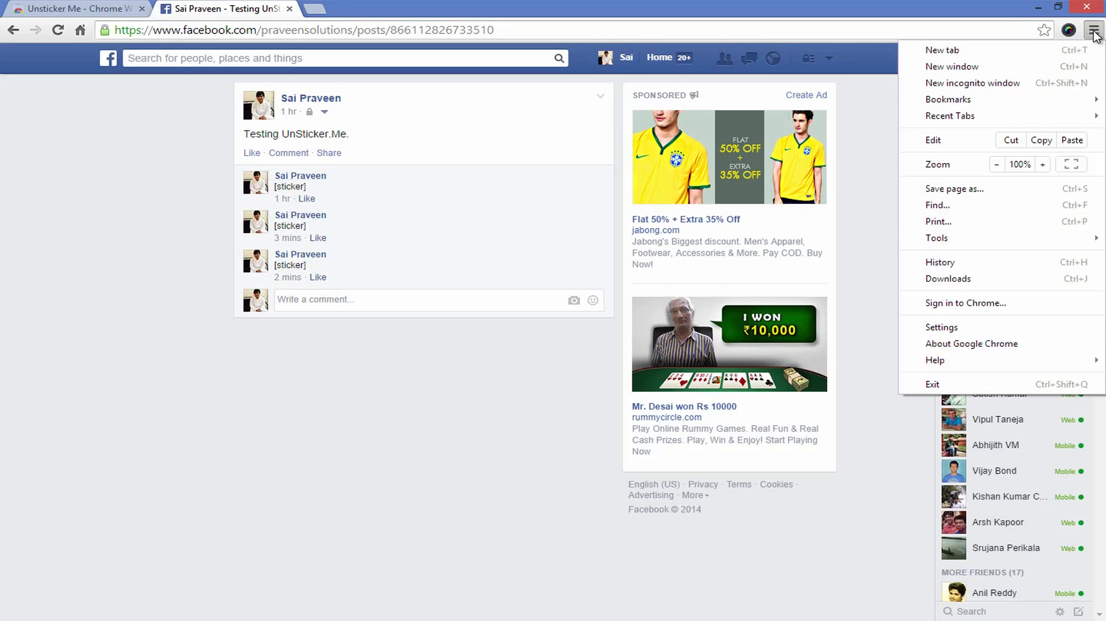
mouse_move(958, 327)
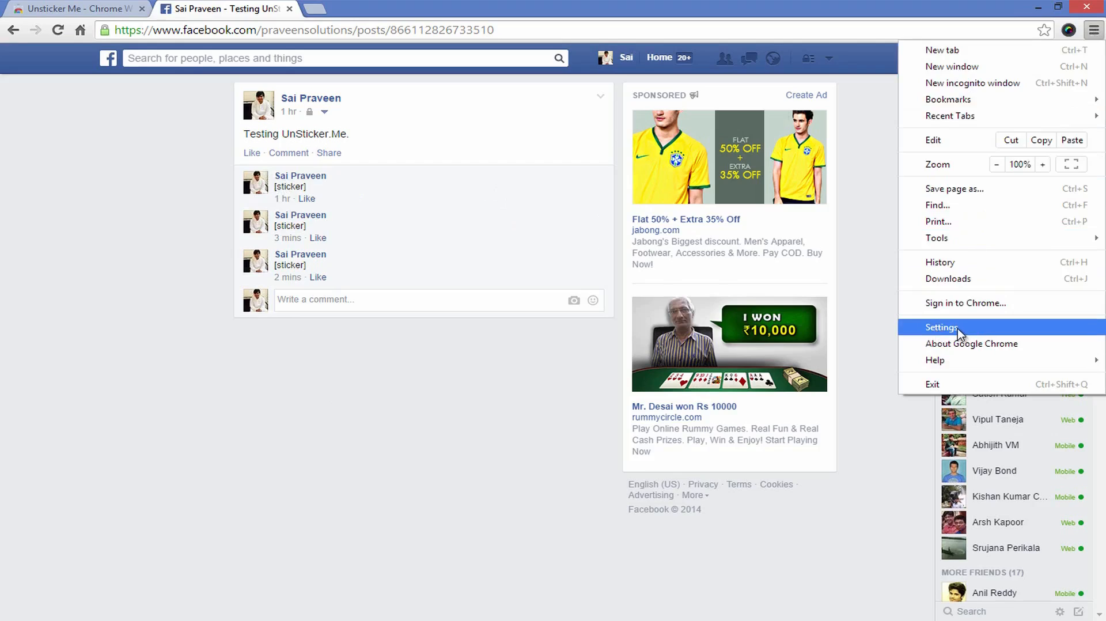
left_click(942, 327)
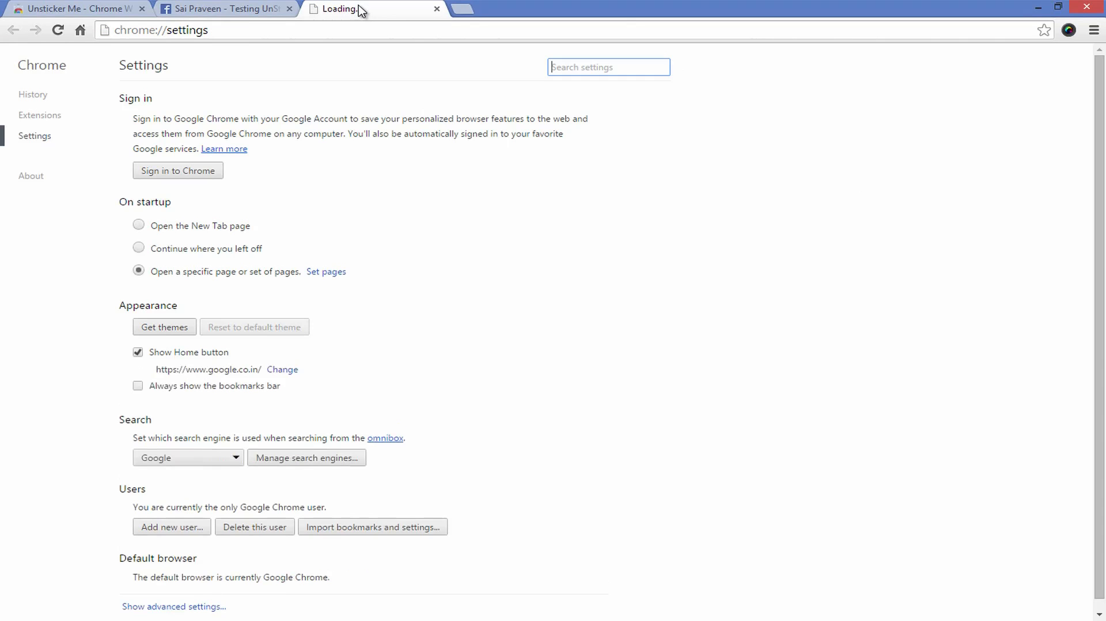
left_click(39, 115)
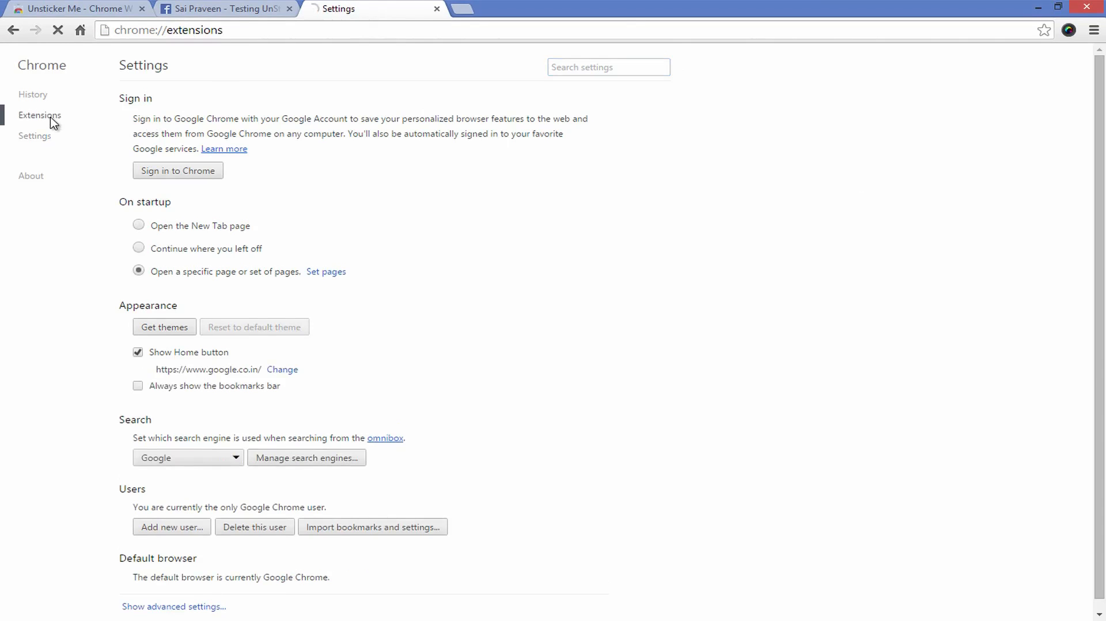
left_click(40, 116)
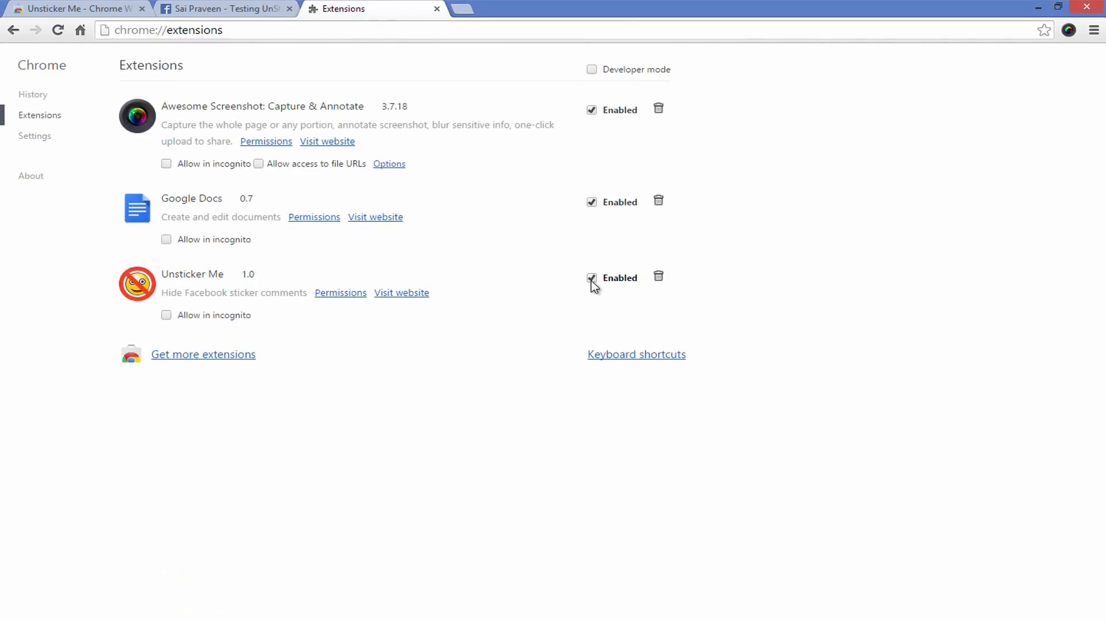
left_click(591, 277)
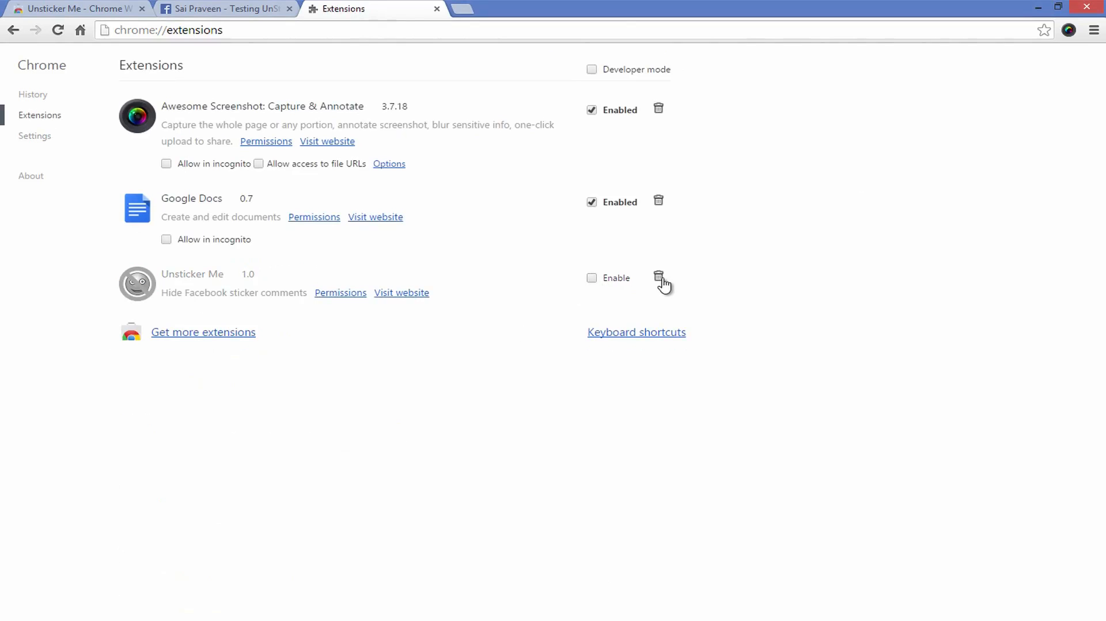
mouse_move(320, 16)
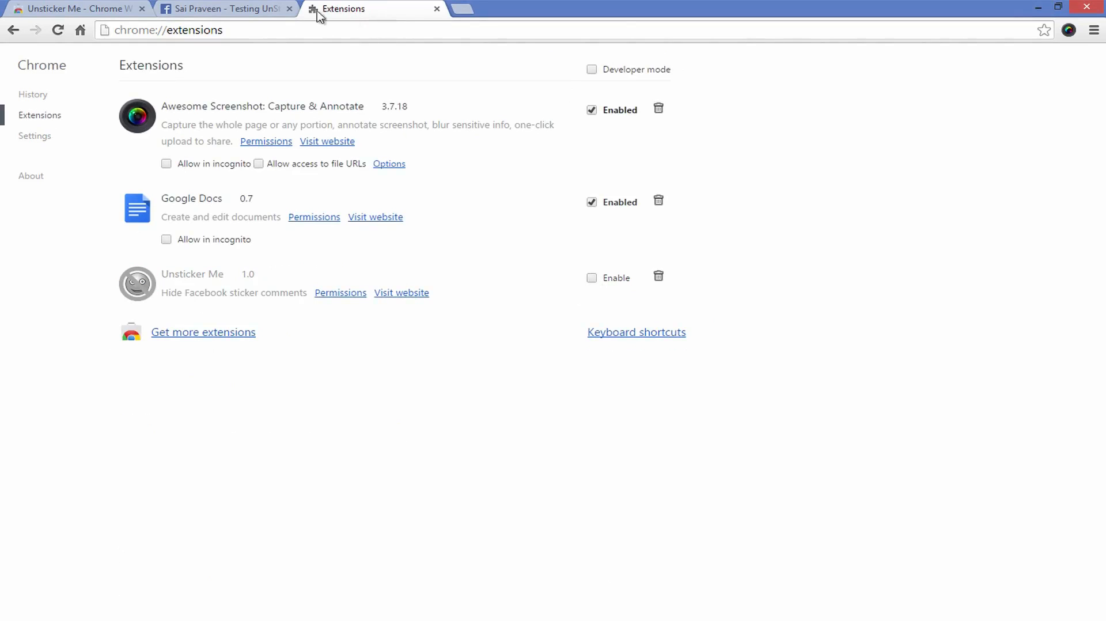
left_click(226, 9)
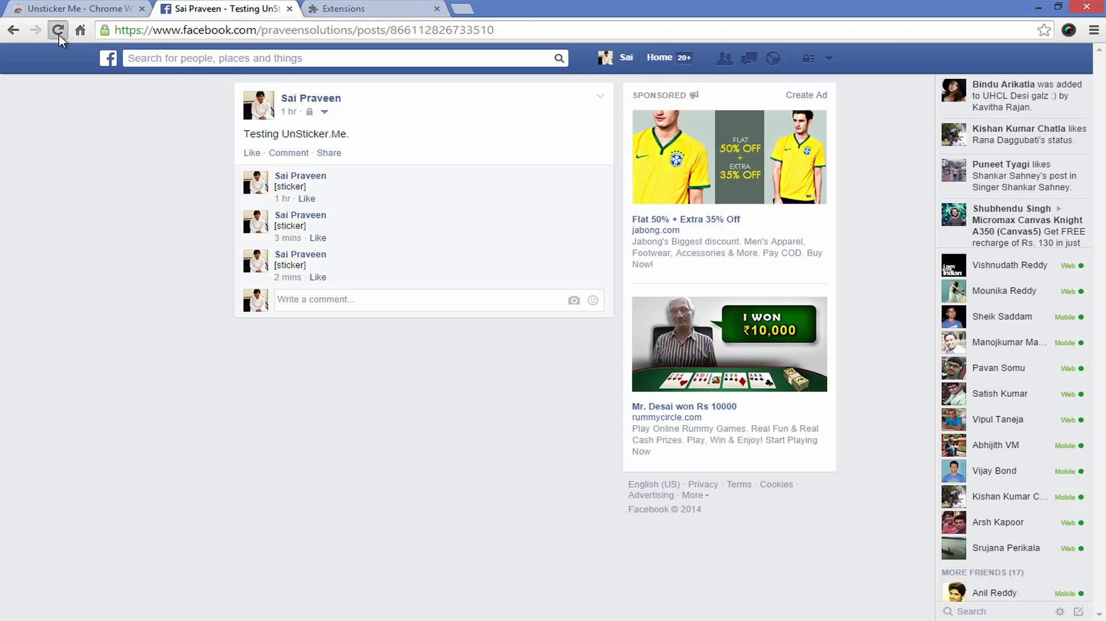
Step: Reload the Facebook post, then bring the Web Store listing back to its overview
left_click(57, 30)
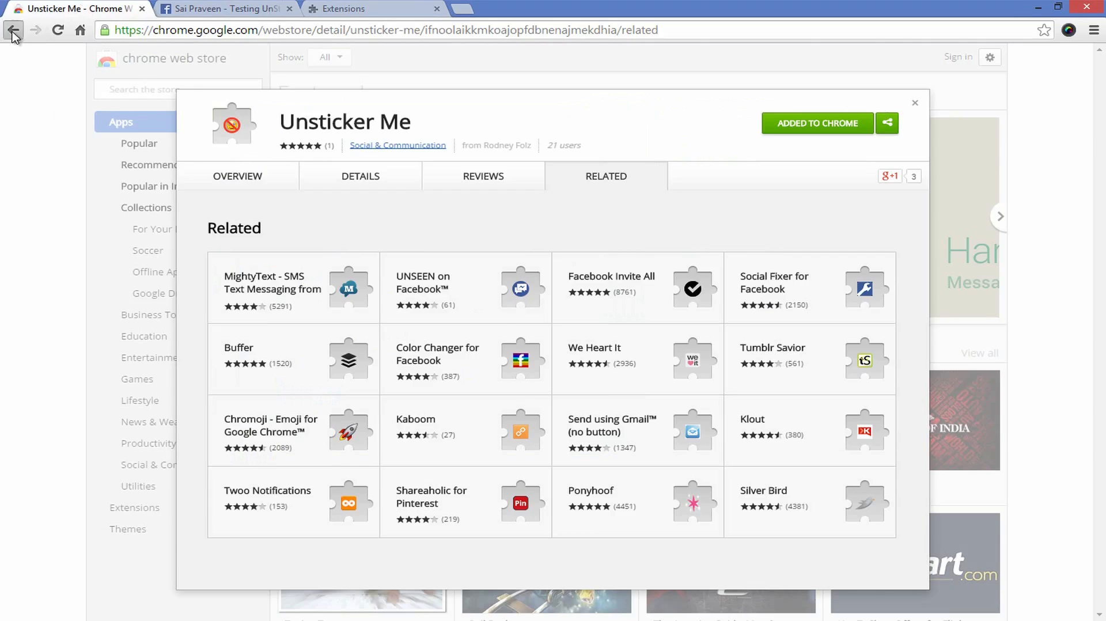
left_click(13, 29)
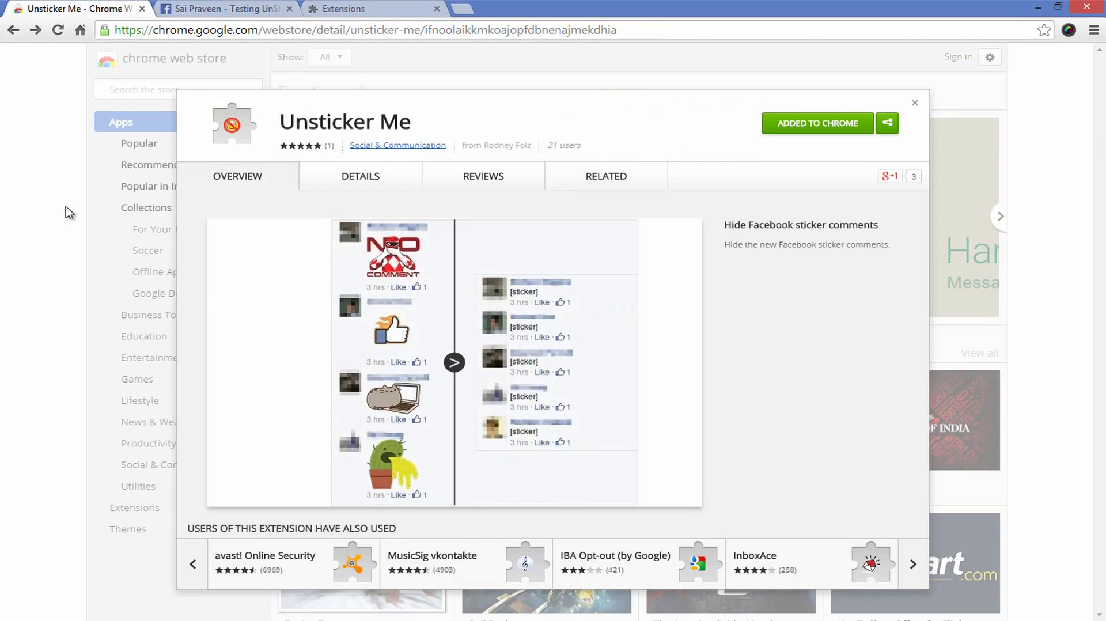
left_click(912, 564)
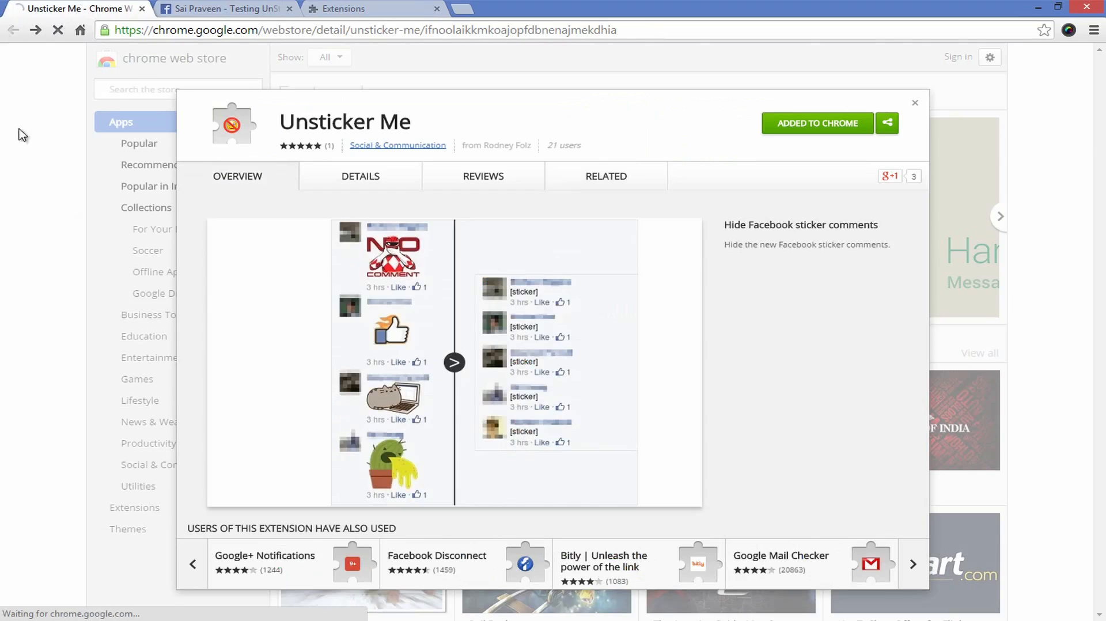